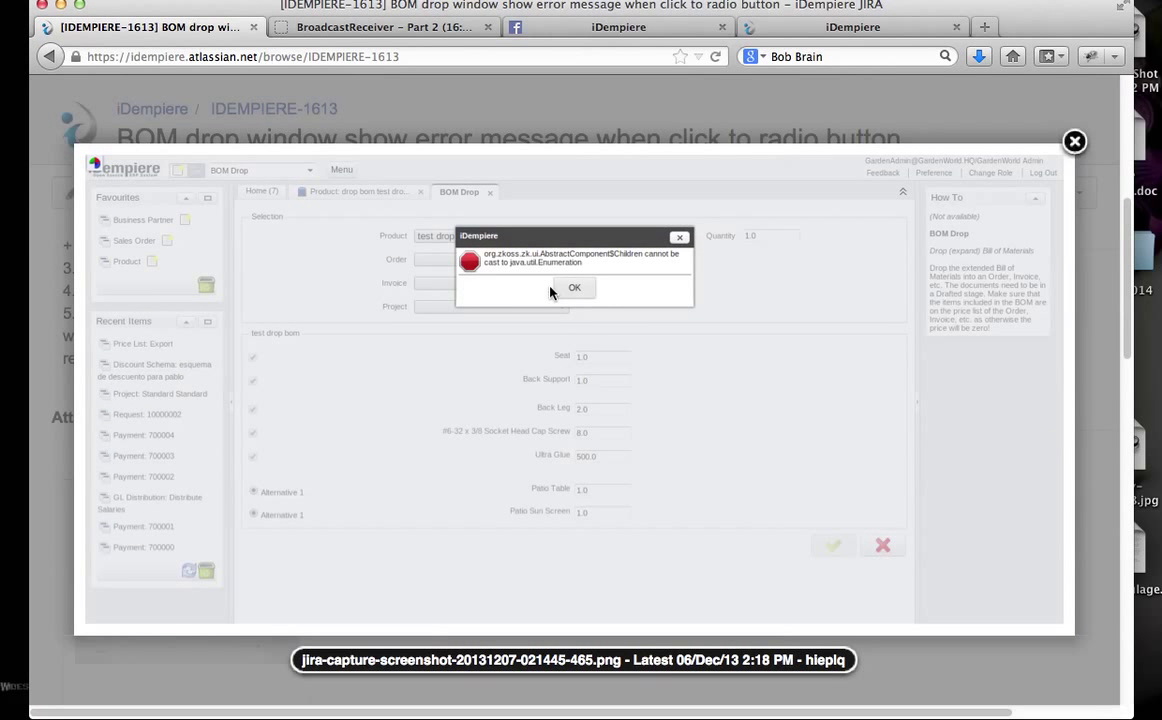
mouse_move(476, 515)
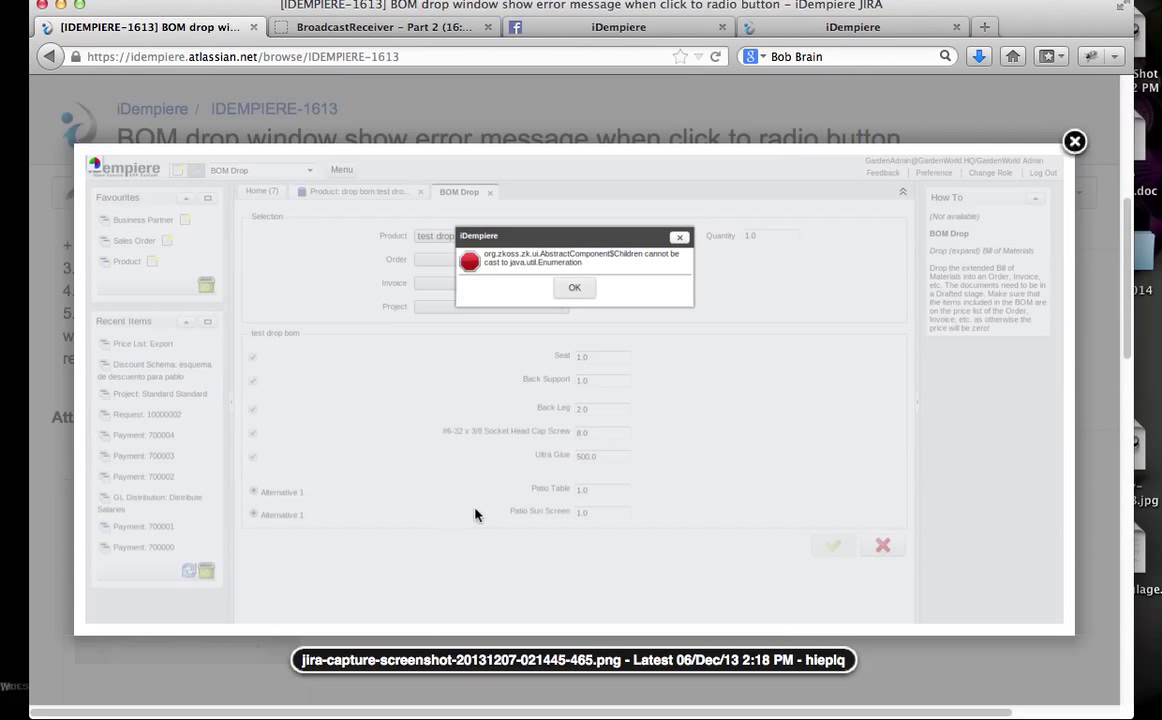
mouse_move(795, 347)
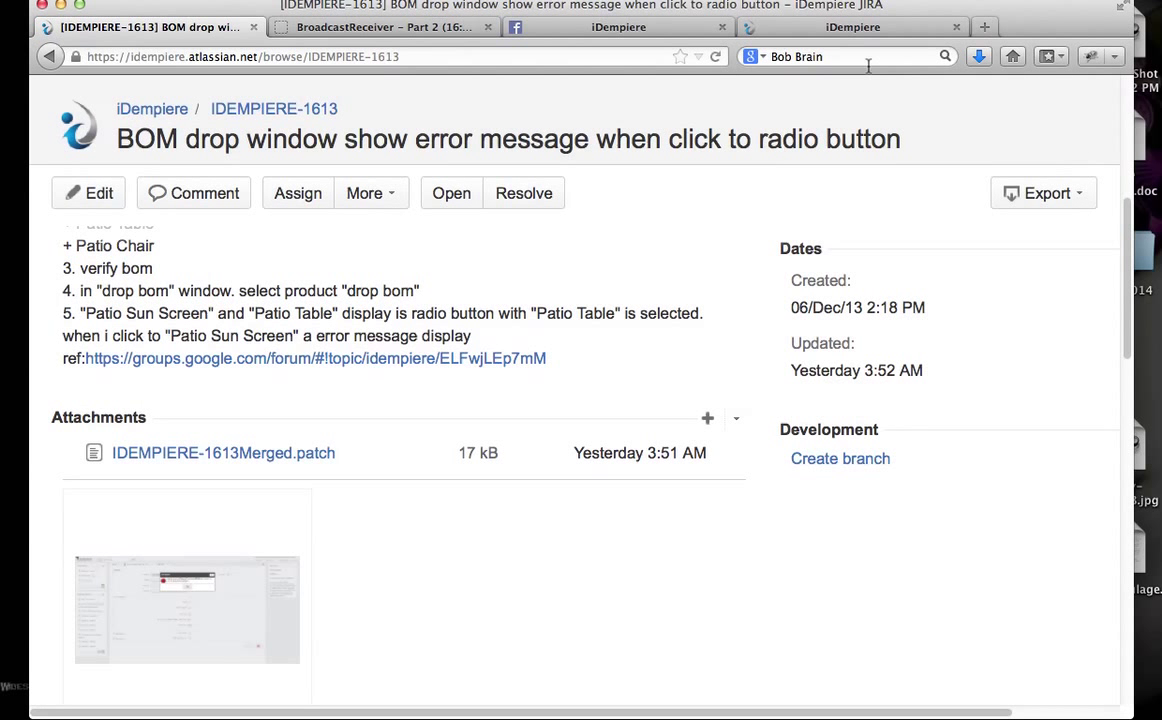
Step: Switch to the iDempiere tab showing PatioSet's Bill of Materials component lines
click(850, 27)
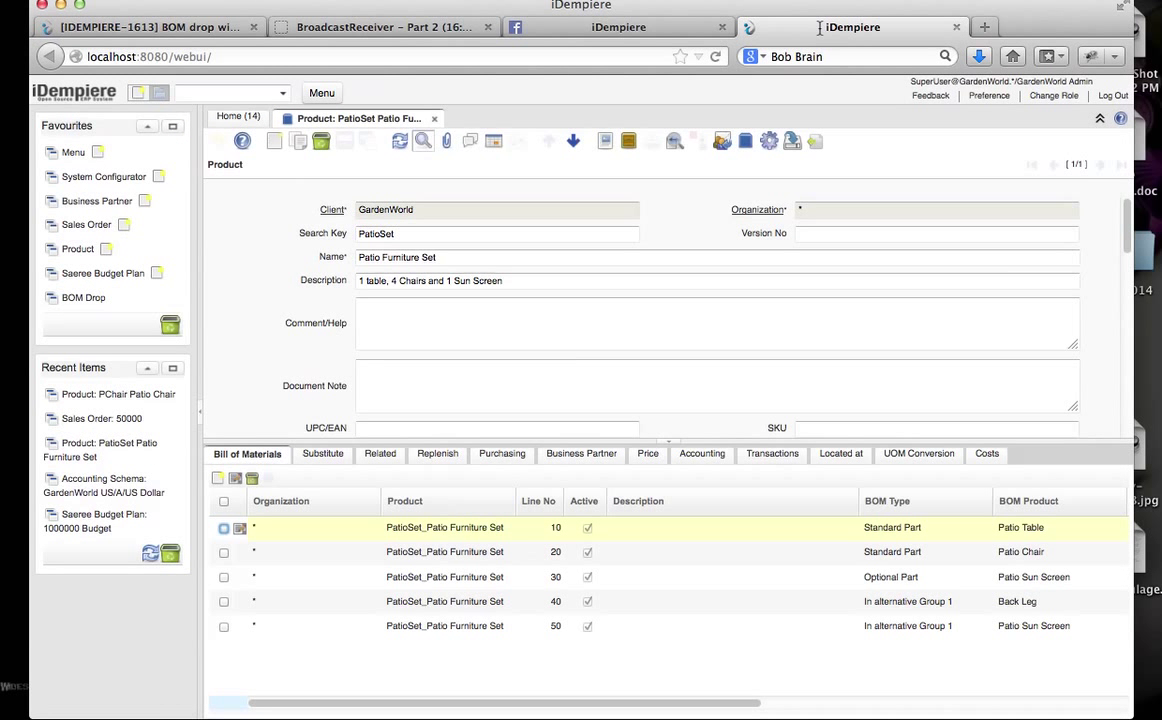
mouse_move(197, 275)
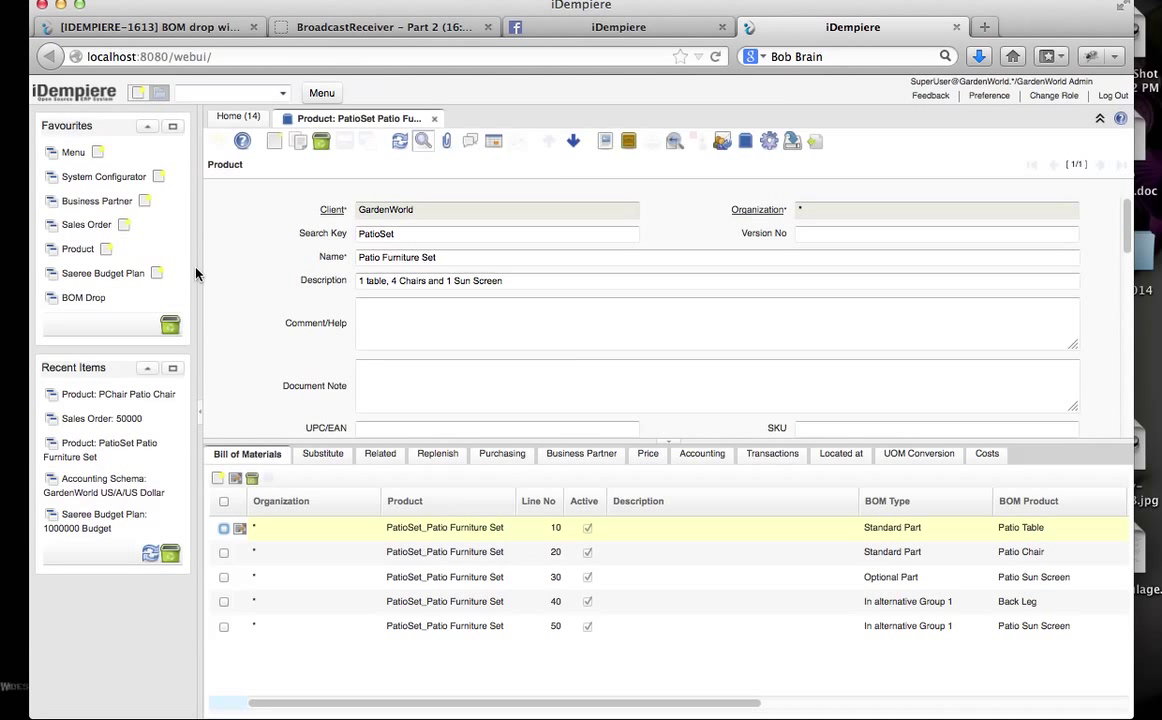
mouse_move(324, 424)
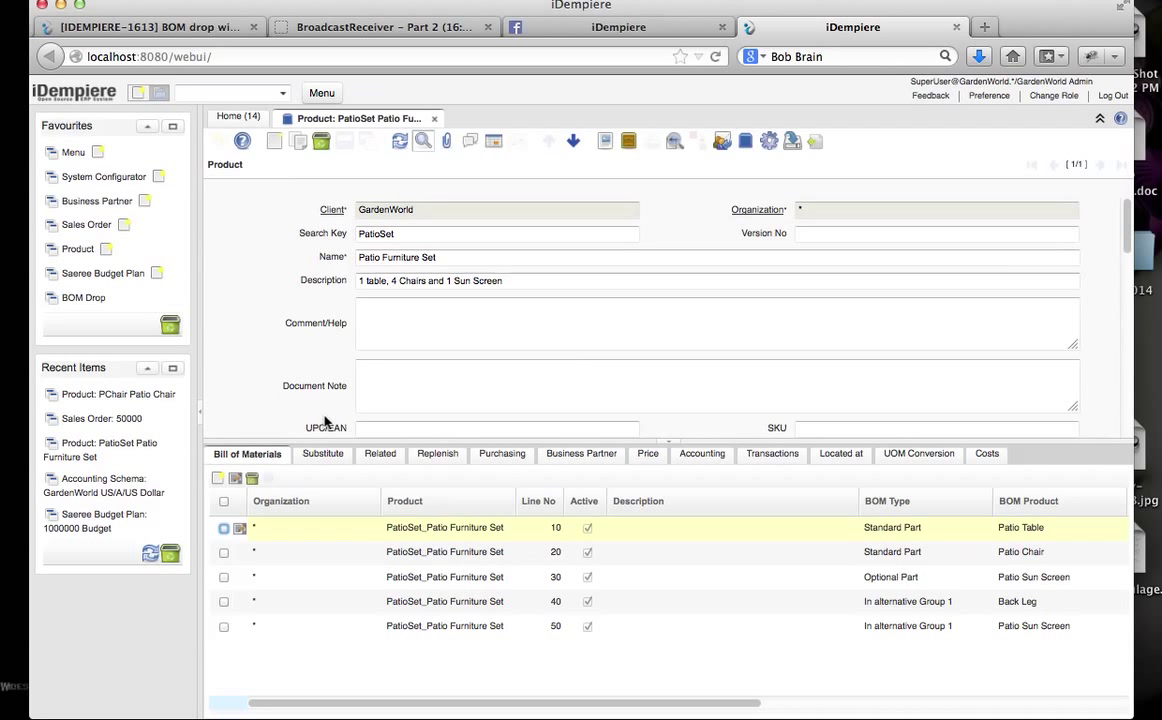
mouse_move(538, 560)
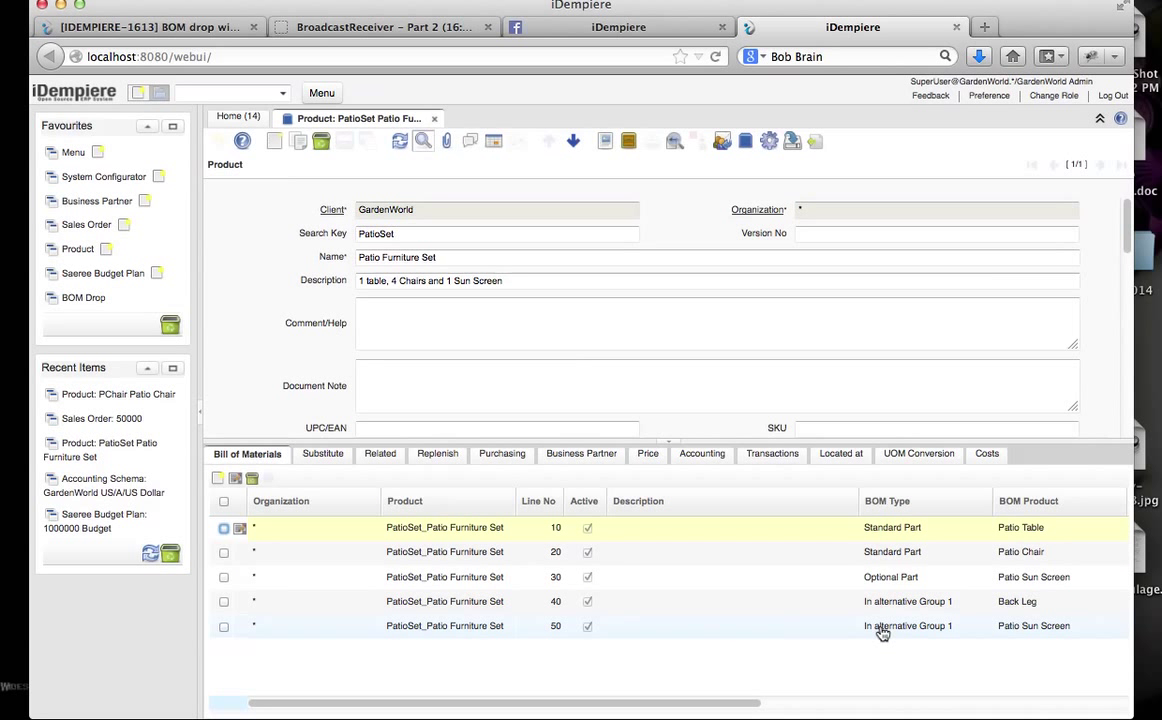
mouse_move(913, 625)
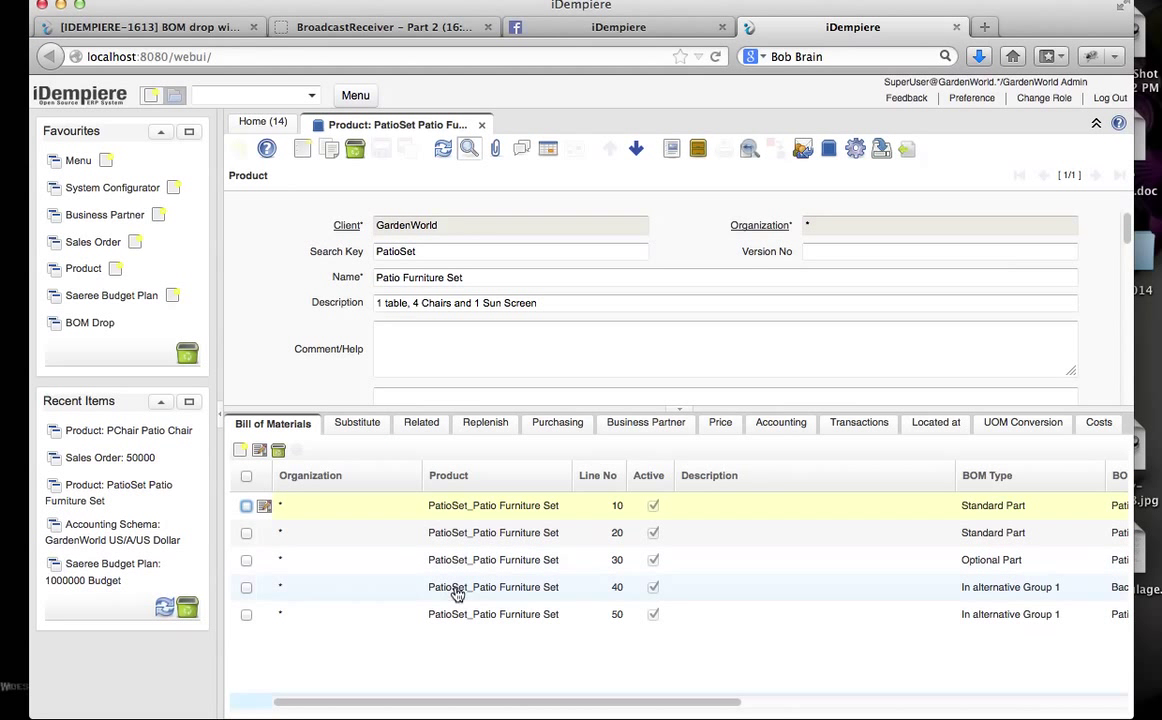
mouse_move(535, 595)
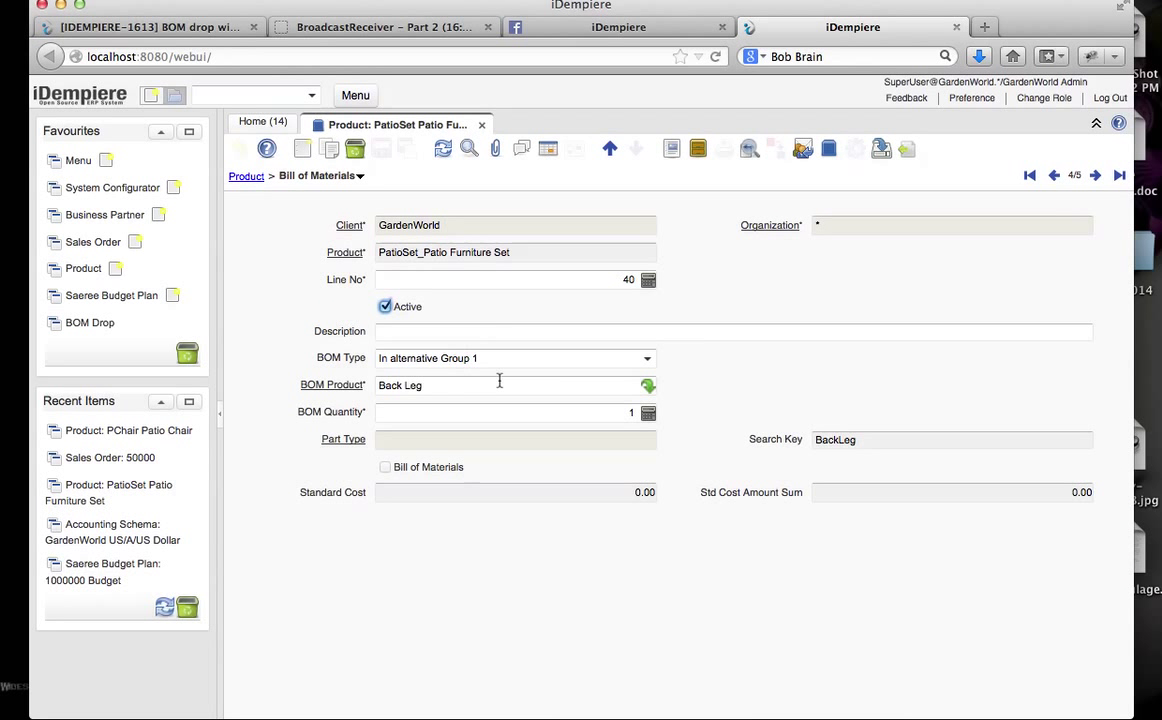
mouse_move(620, 387)
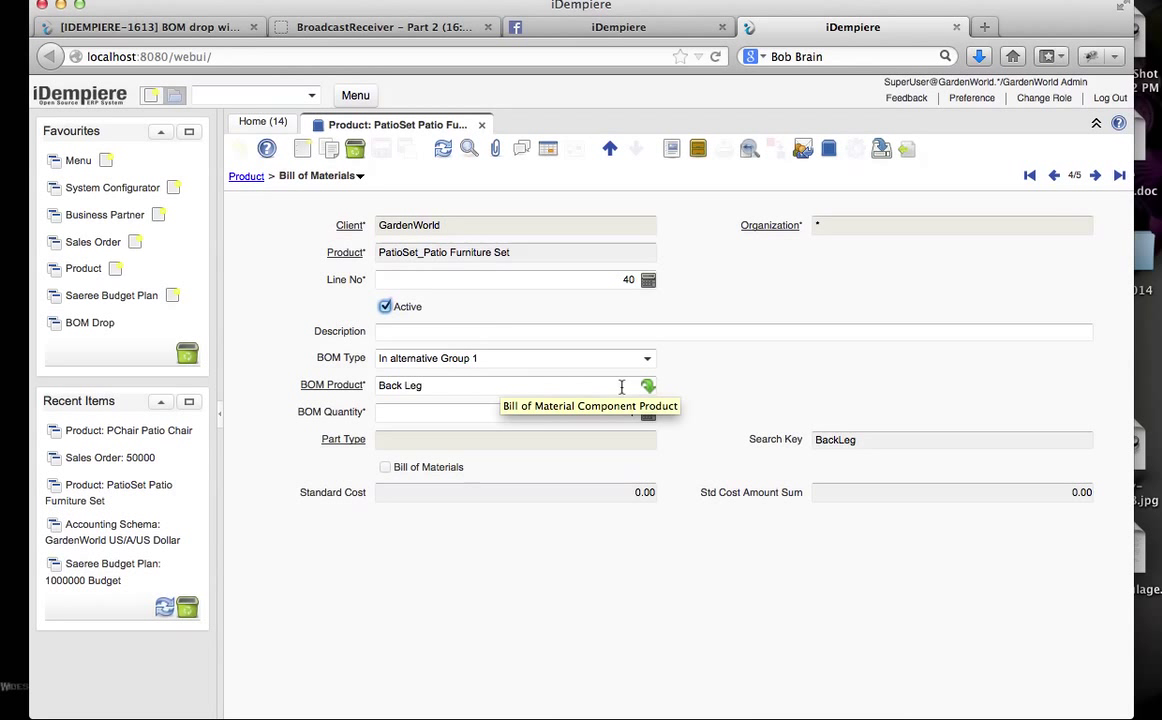
click(647, 358)
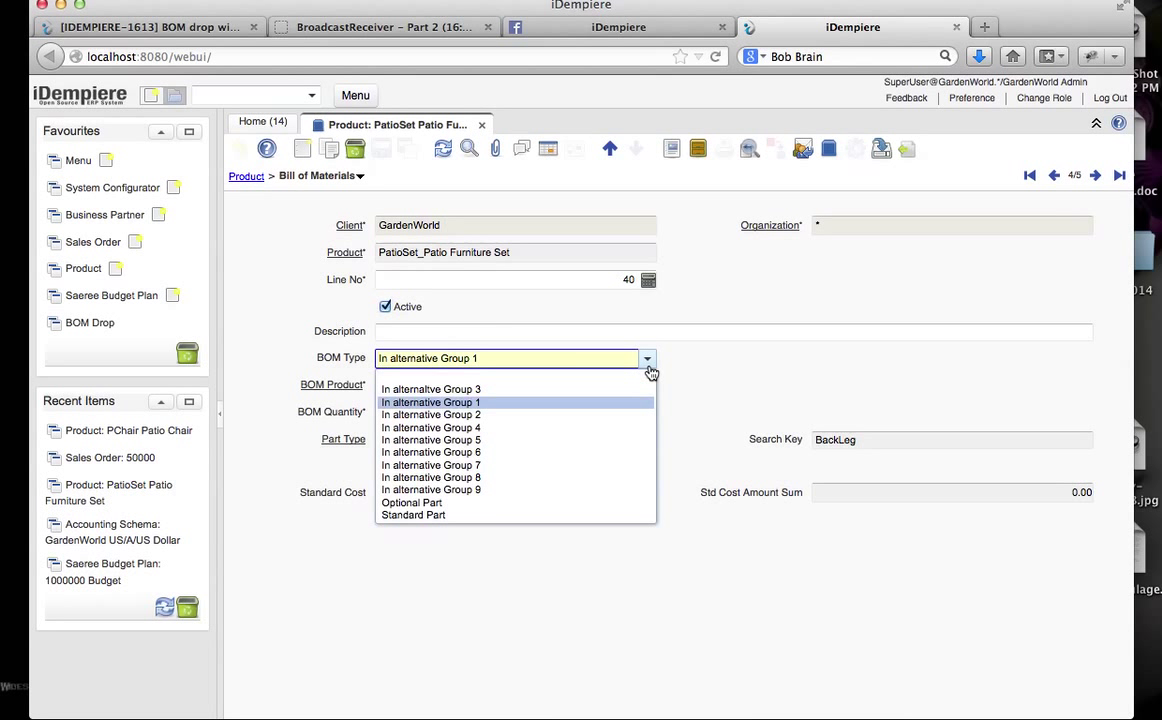
mouse_move(463, 515)
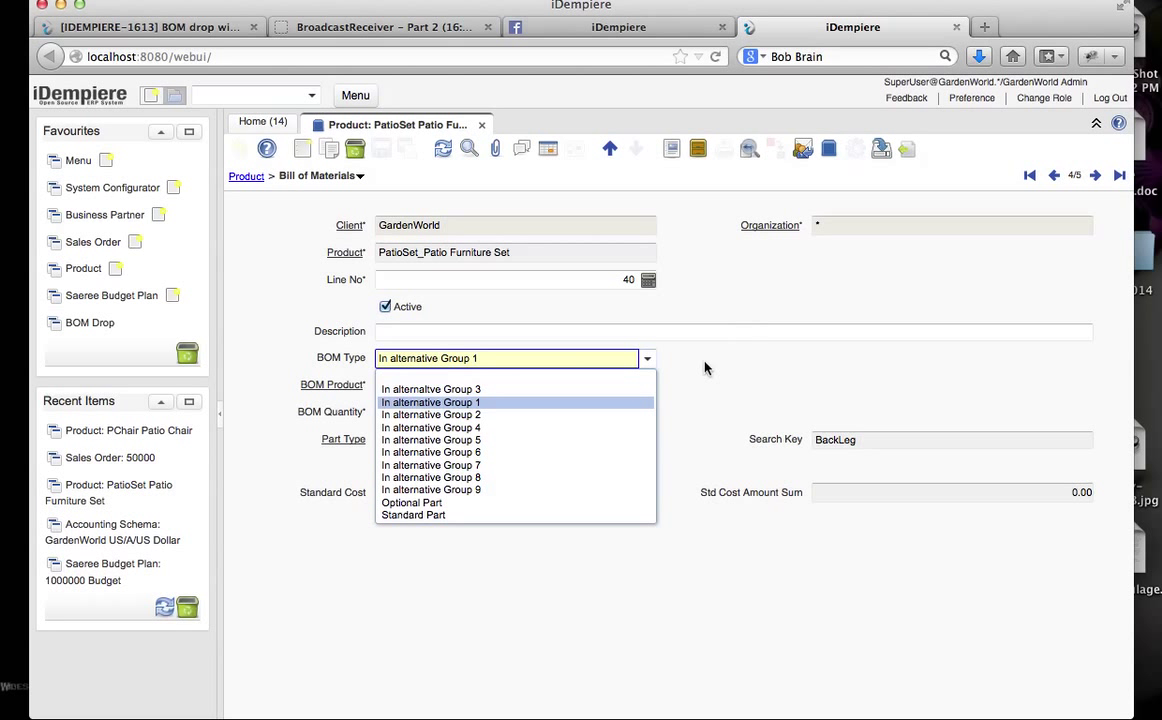
click(430, 402)
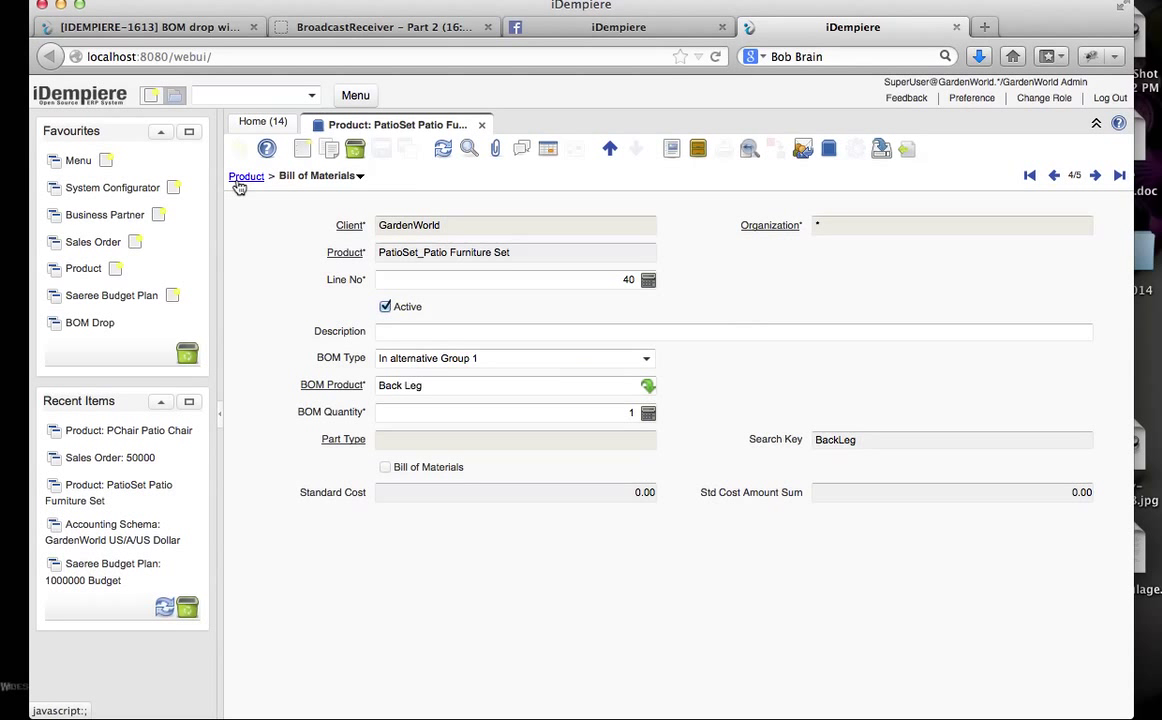
click(246, 176)
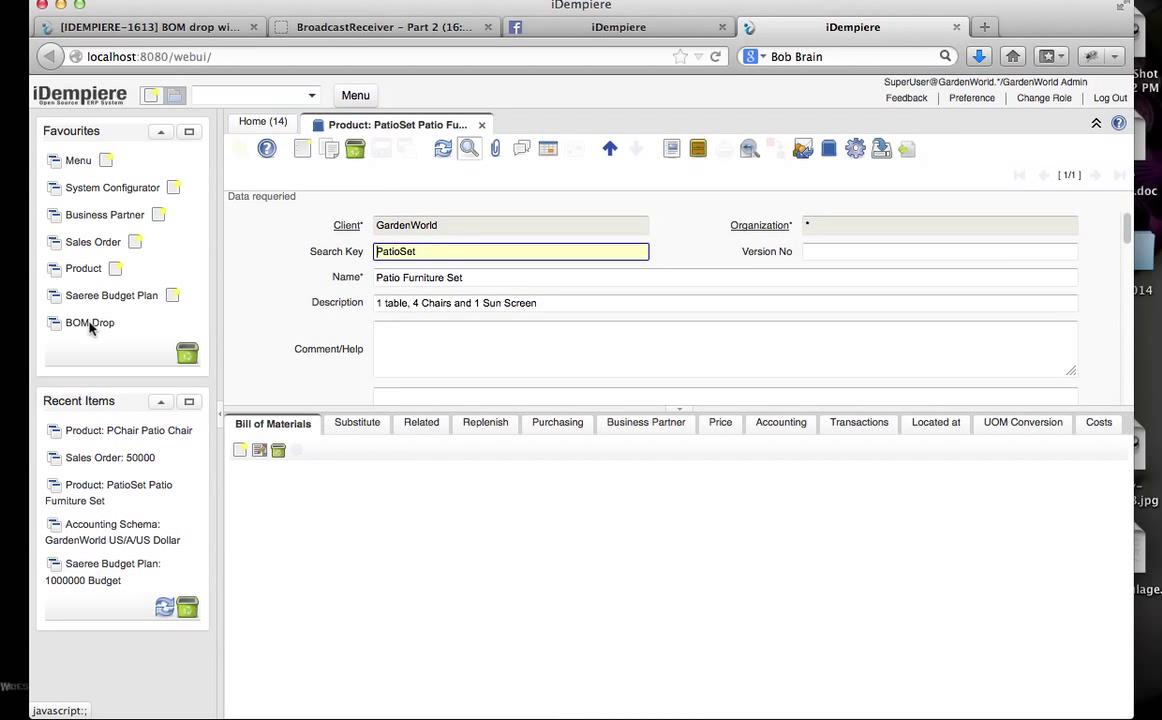
click(89, 322)
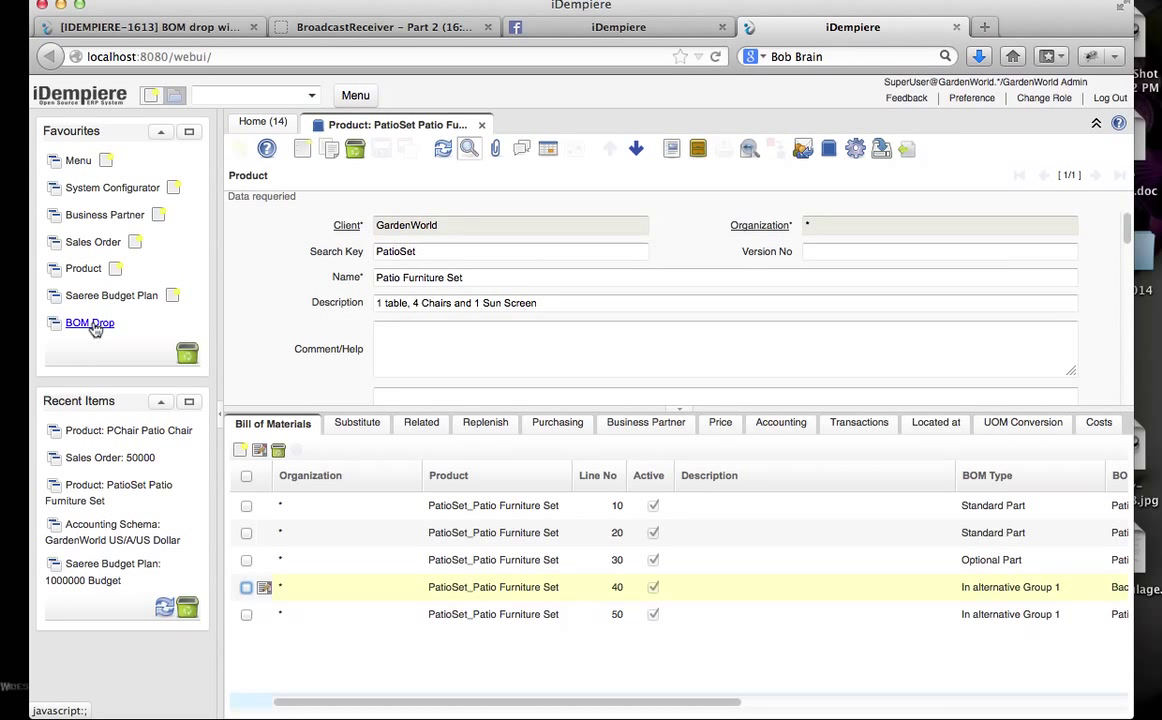
Step: Open BOM Drop and choose Patio Furniture Set as the product to drop
click(89, 322)
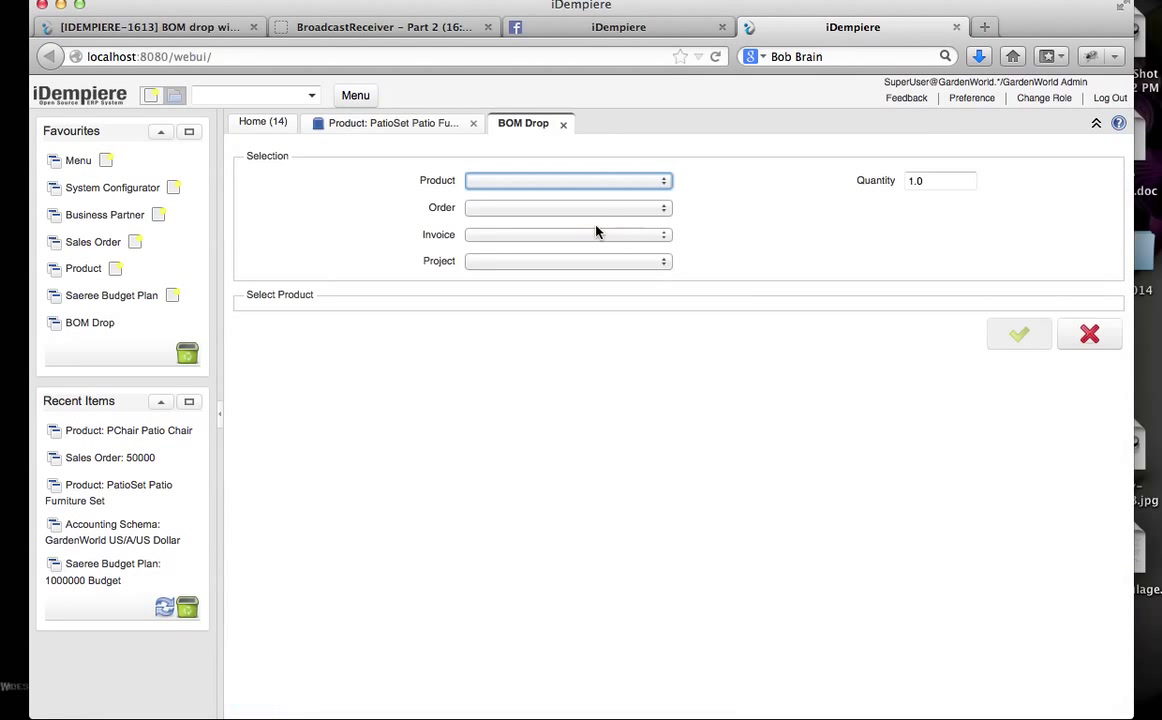
click(663, 181)
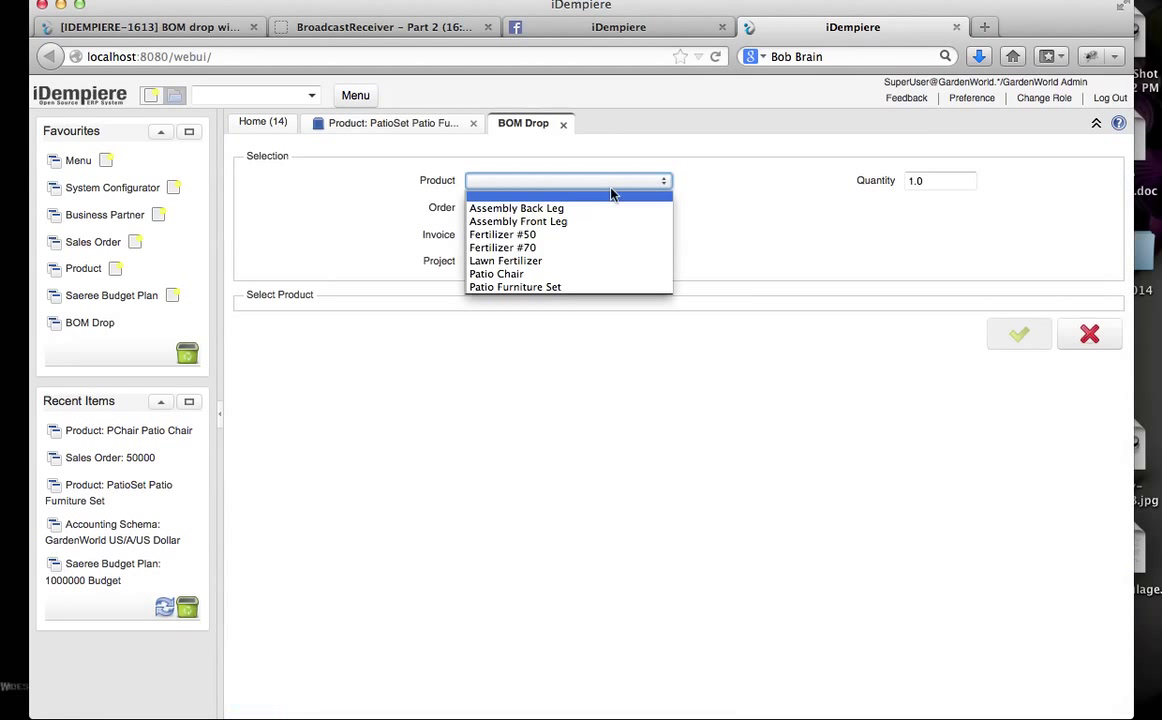
mouse_move(514, 287)
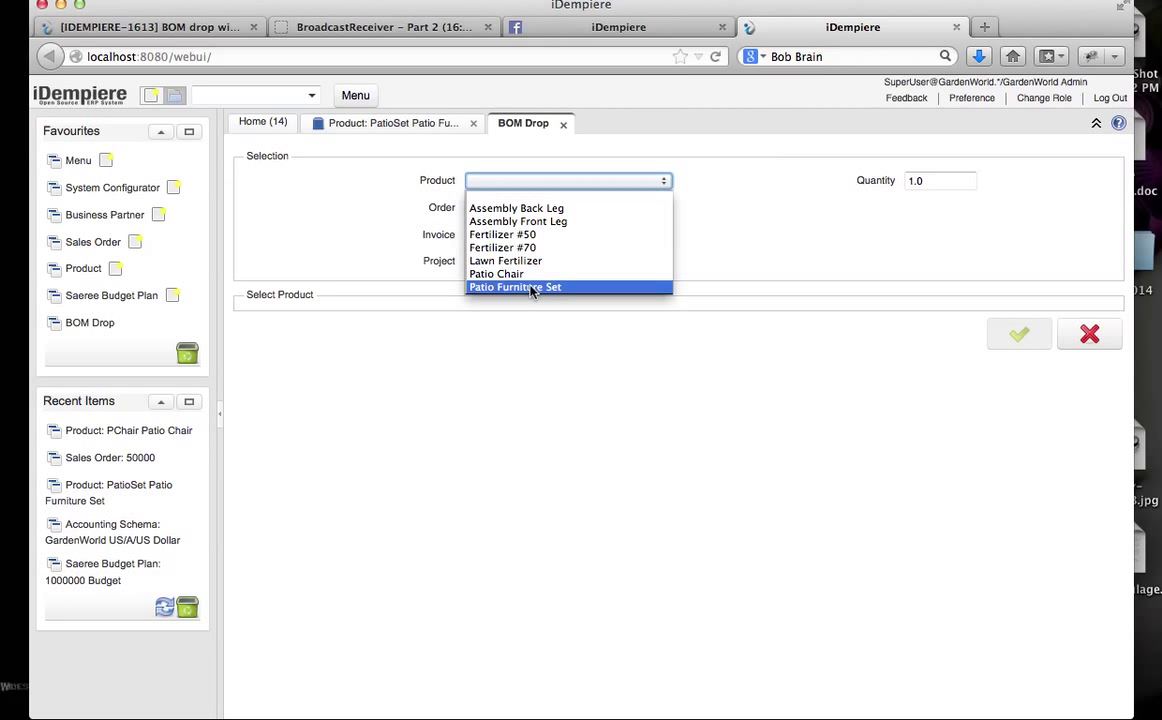
click(515, 287)
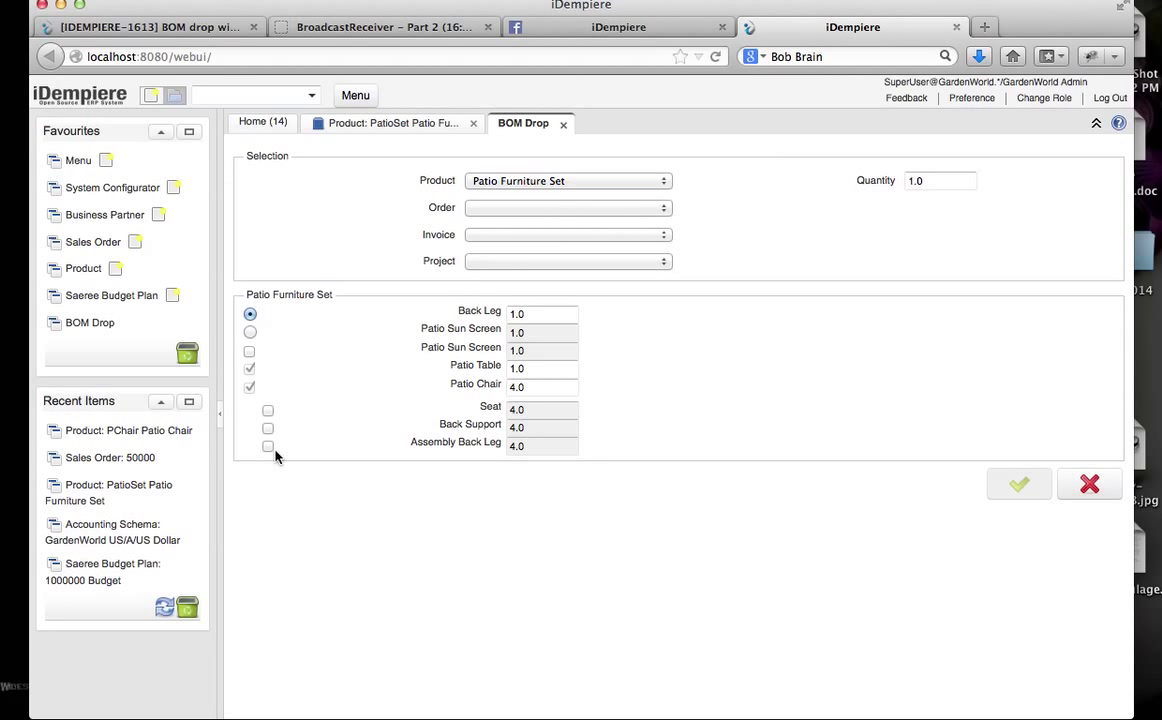
mouse_move(290, 455)
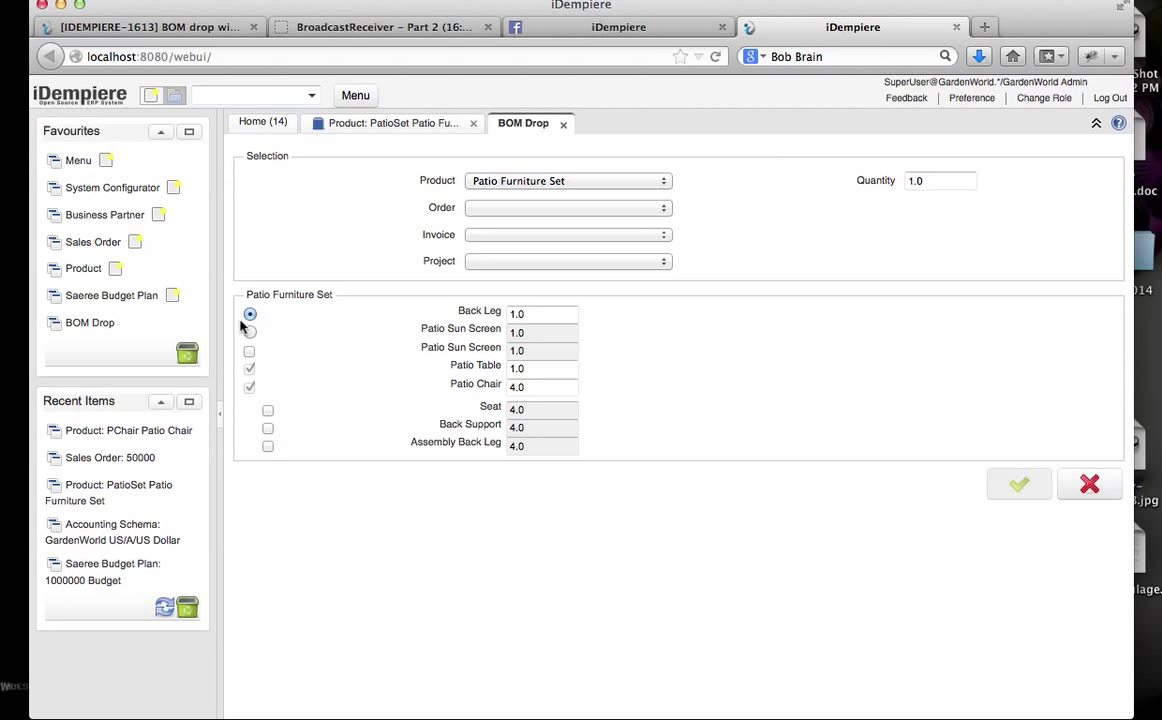
Step: Choose Patio Sun Screen as the alternative, leaving Seat, Back Support and Assembly Back Leg unchecked
click(249, 332)
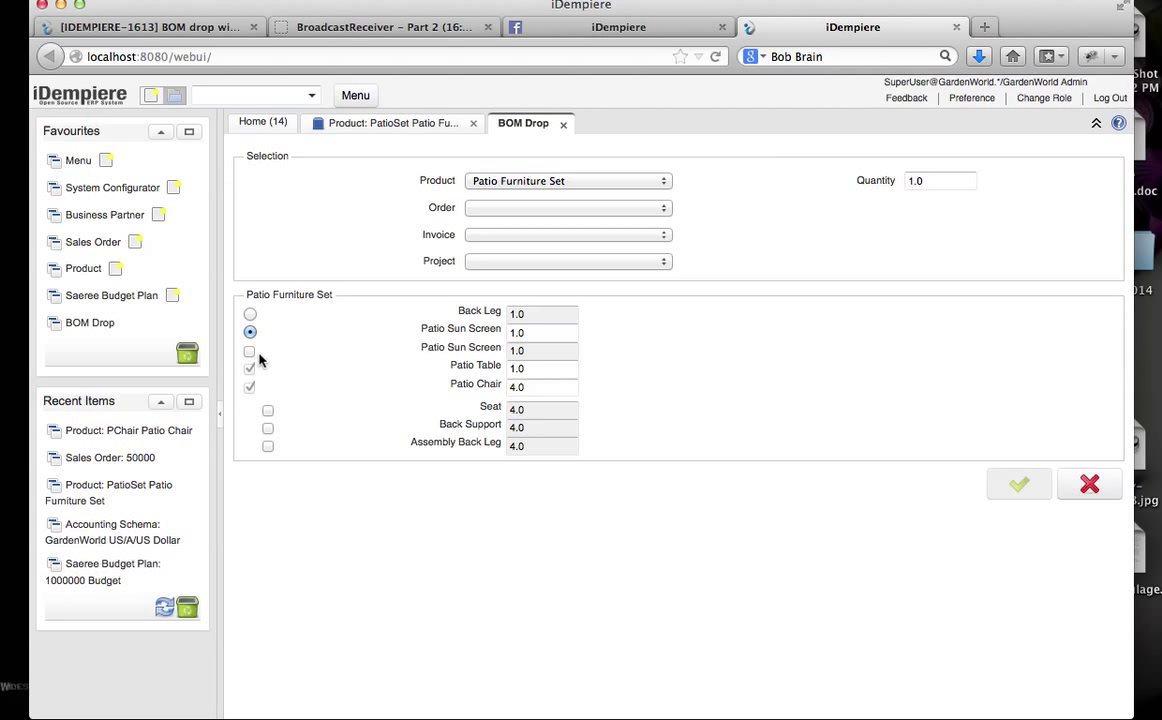
click(267, 410)
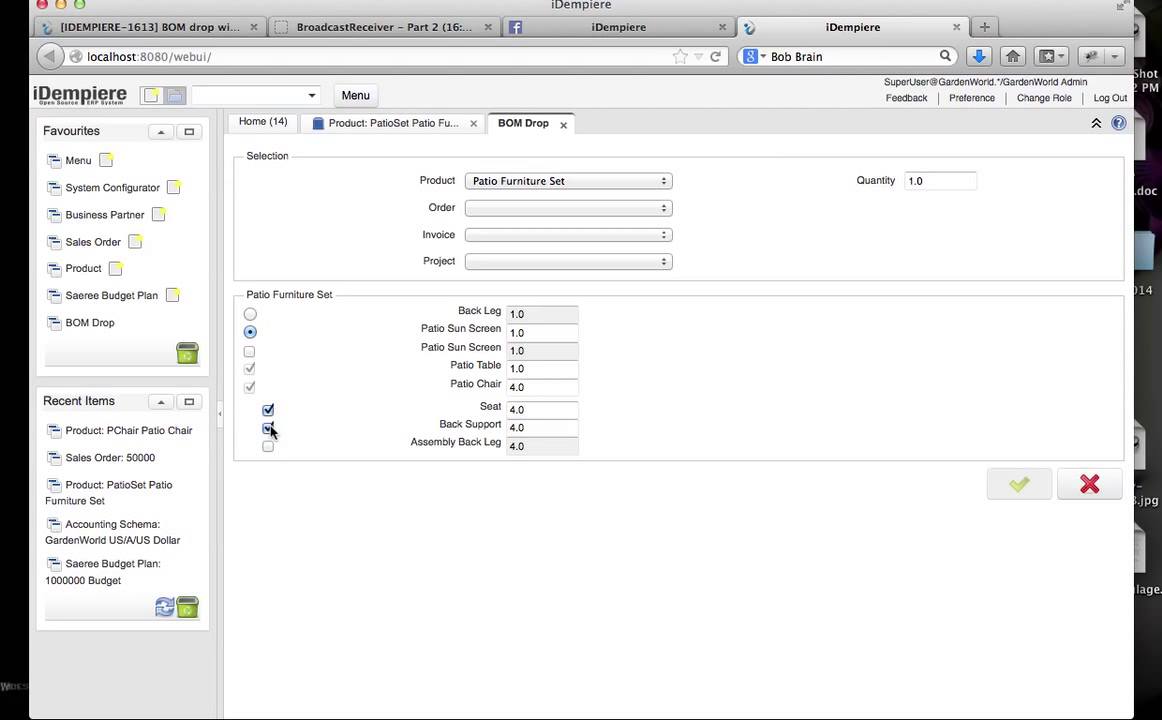
click(268, 427)
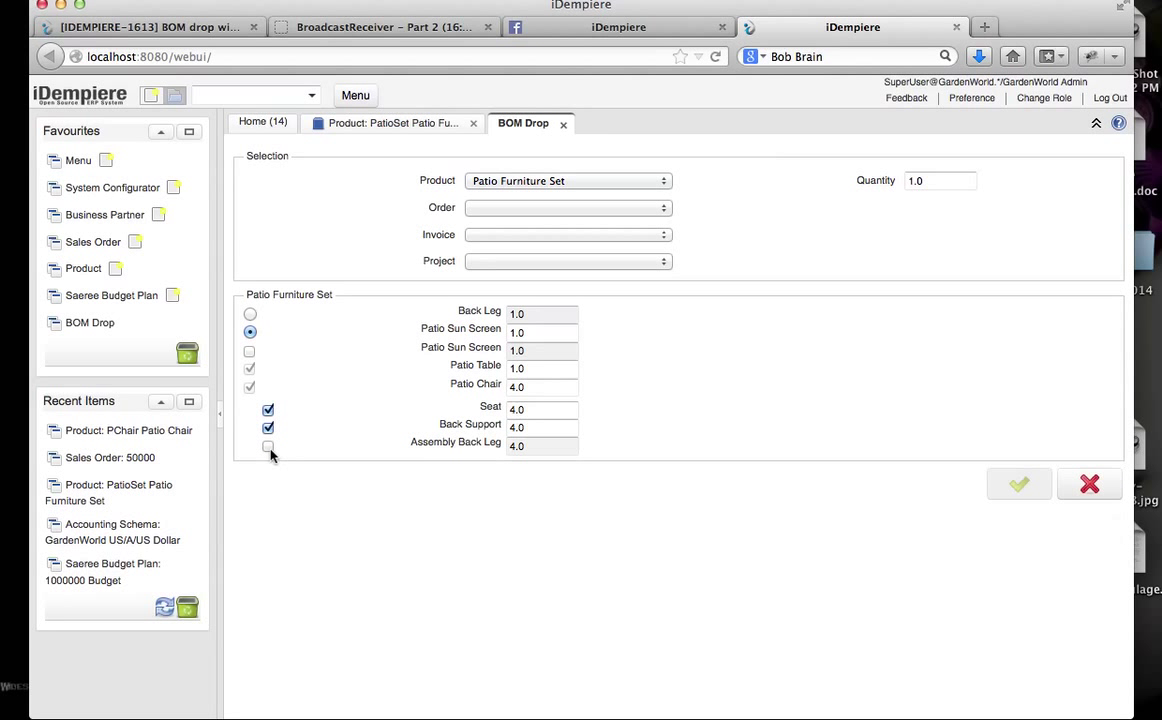
click(268, 446)
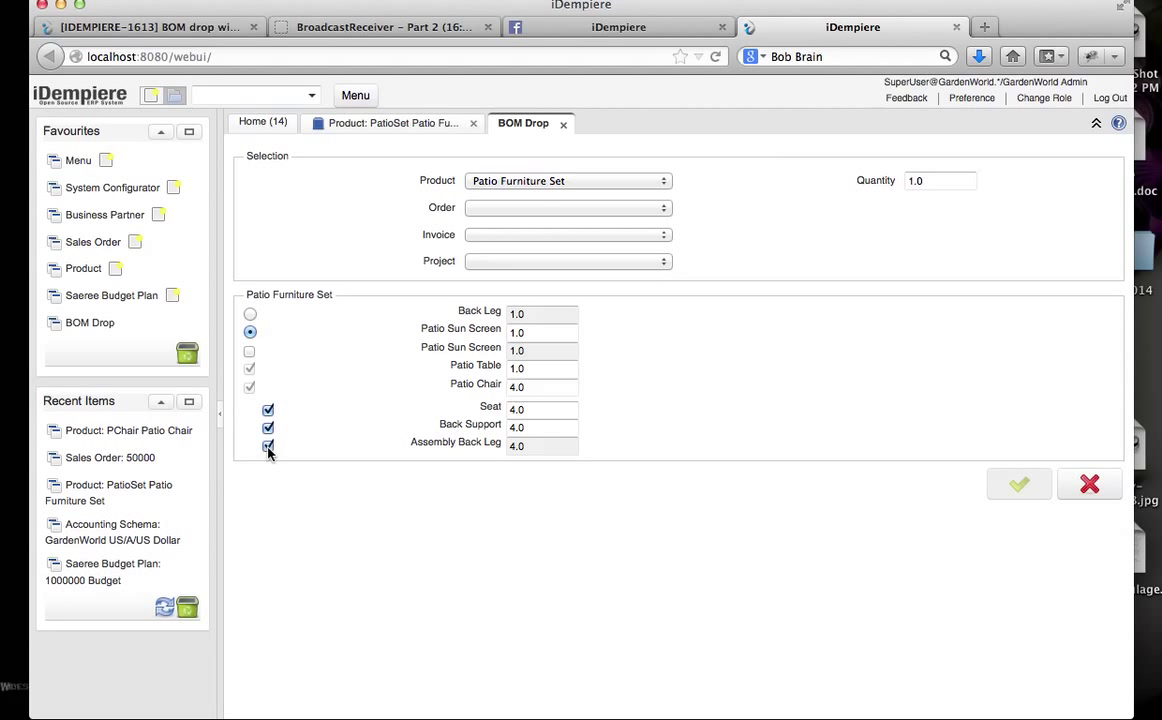
click(268, 446)
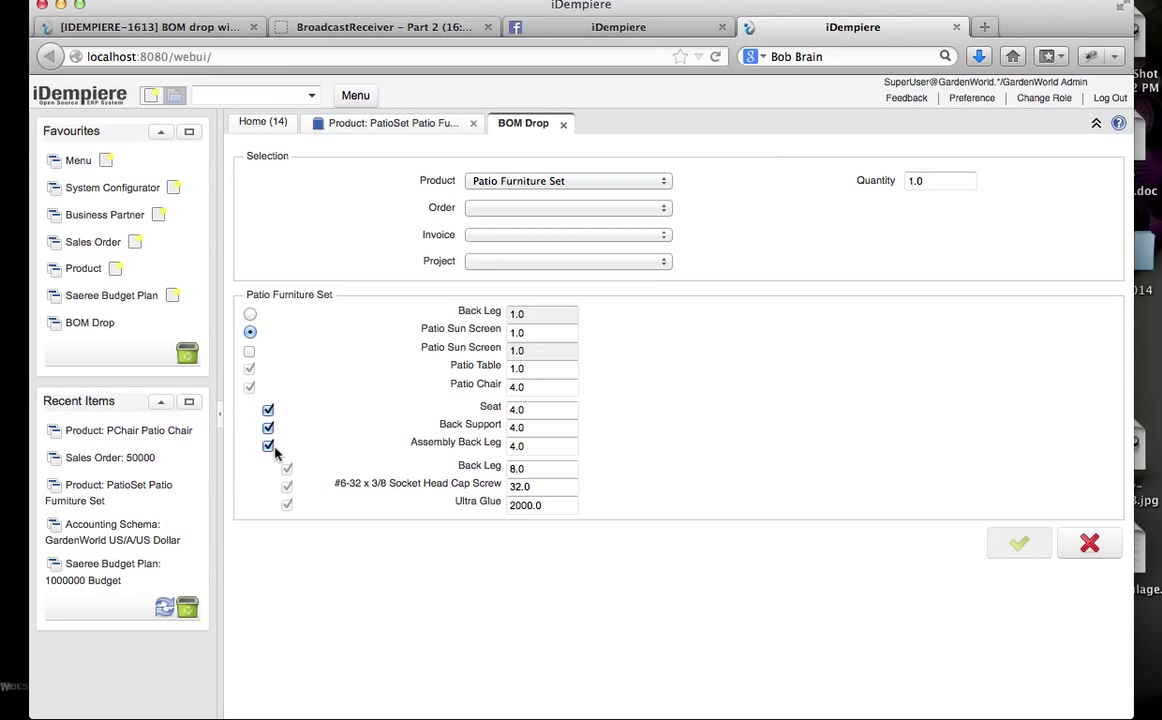
click(268, 446)
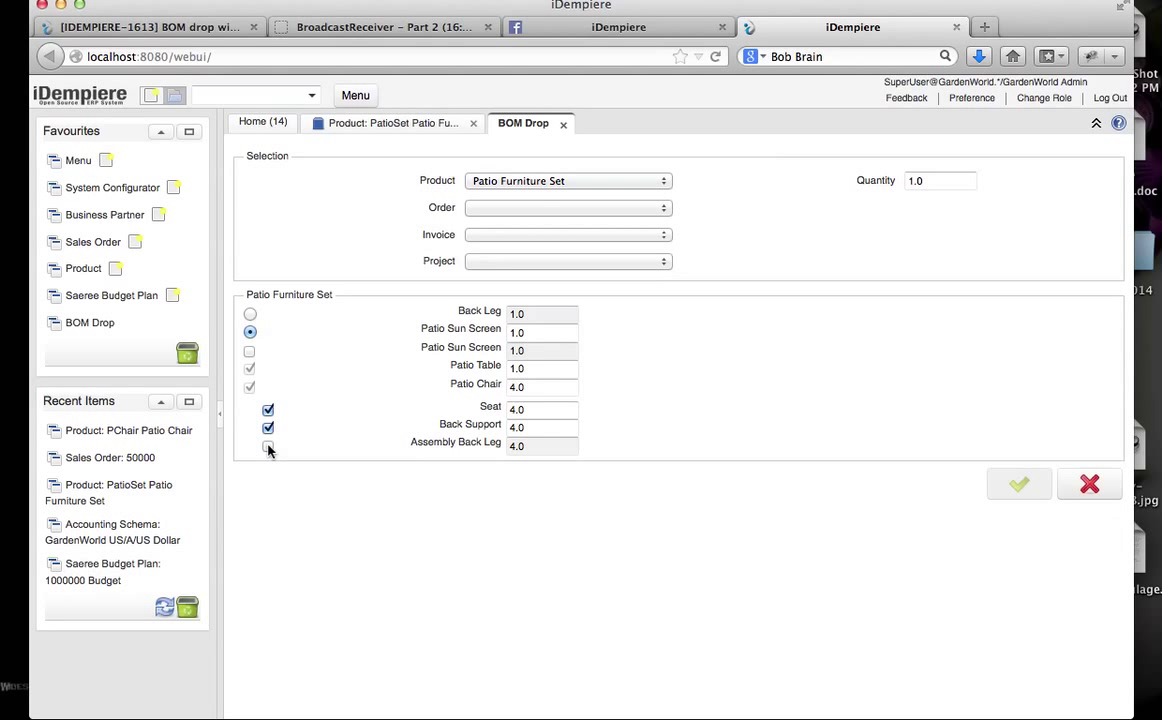
click(268, 428)
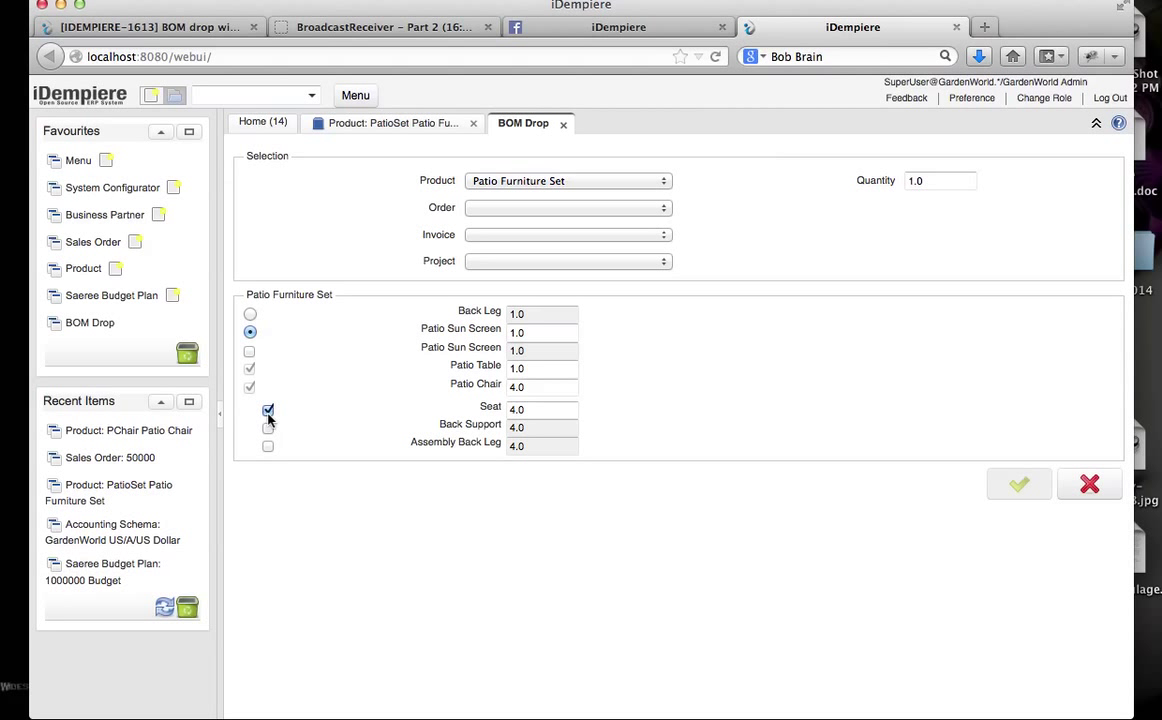
click(268, 410)
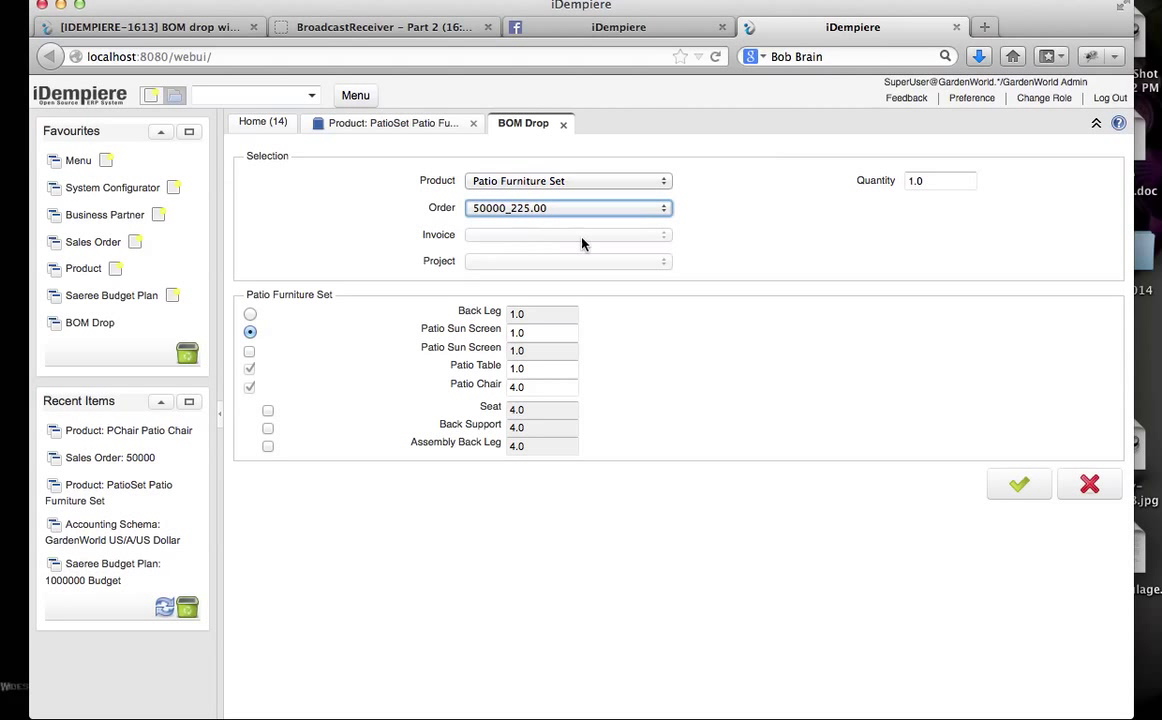
Step: Drop the set onto Standard Order 50000 and acknowledge 'Number of lines Inserted = 3'
click(1019, 484)
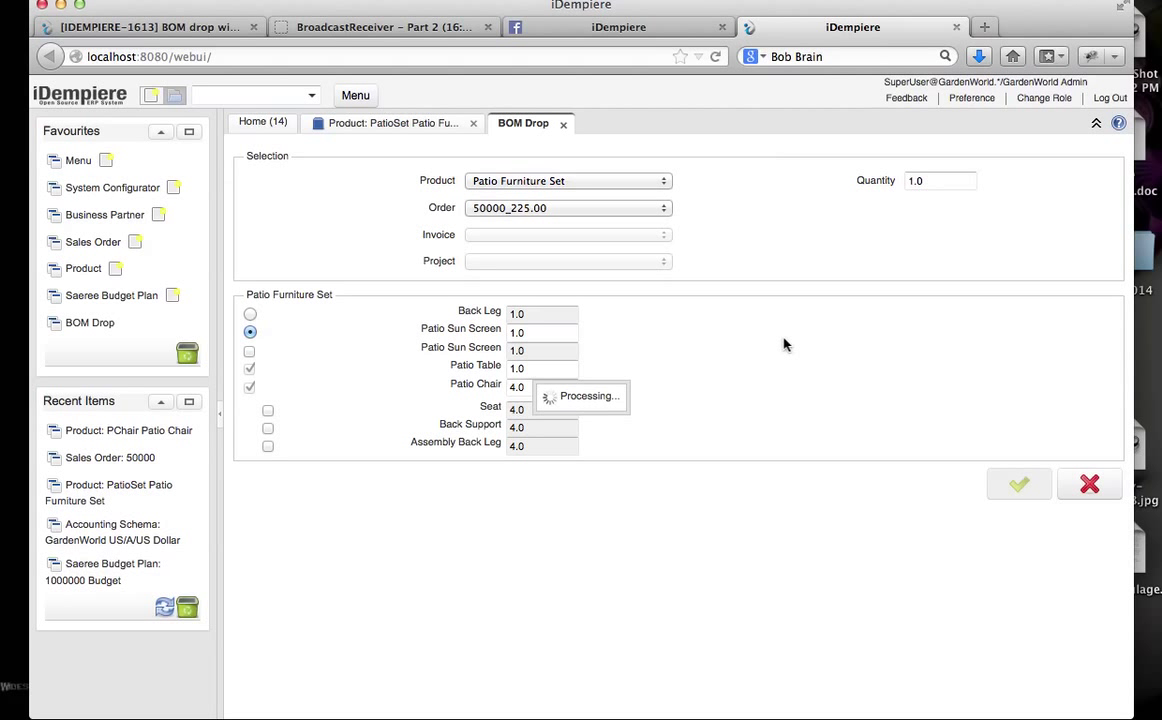
mouse_move(695, 261)
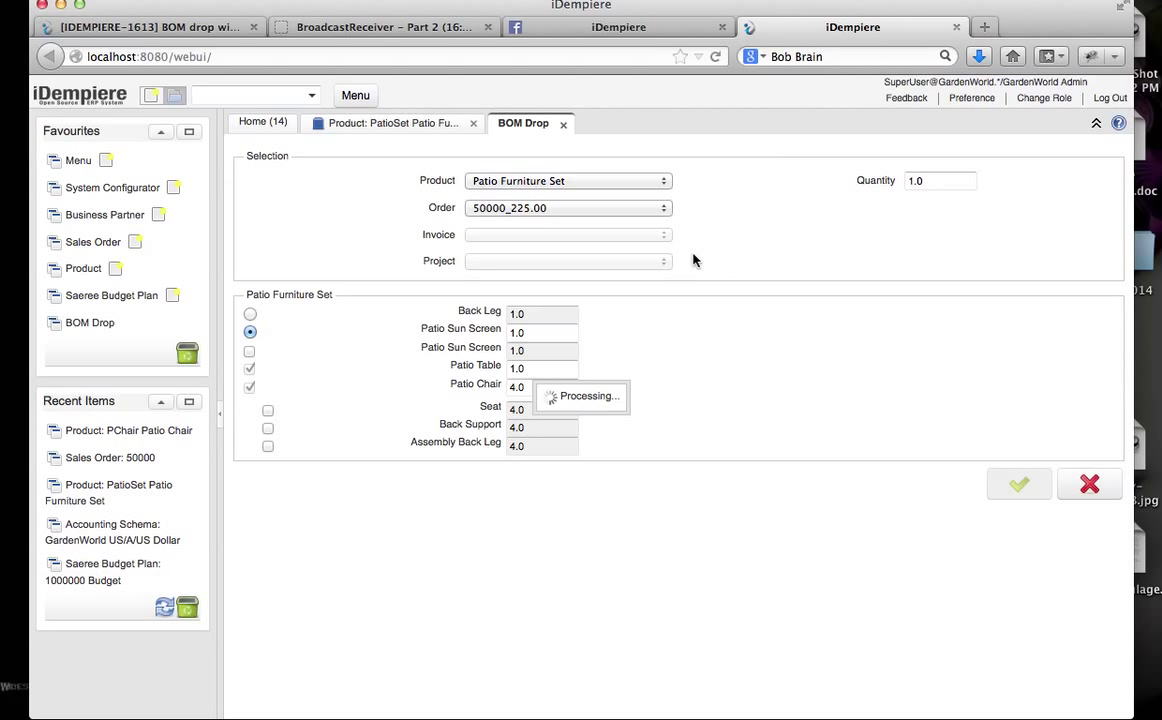
mouse_move(738, 318)
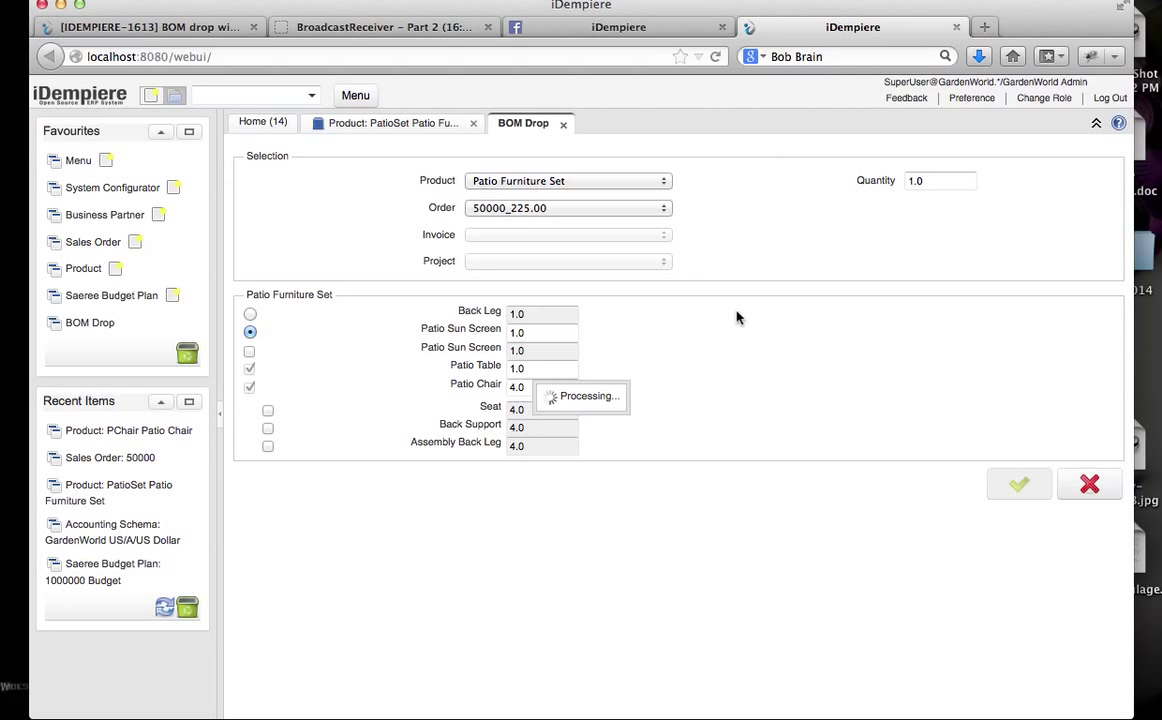
click(1019, 484)
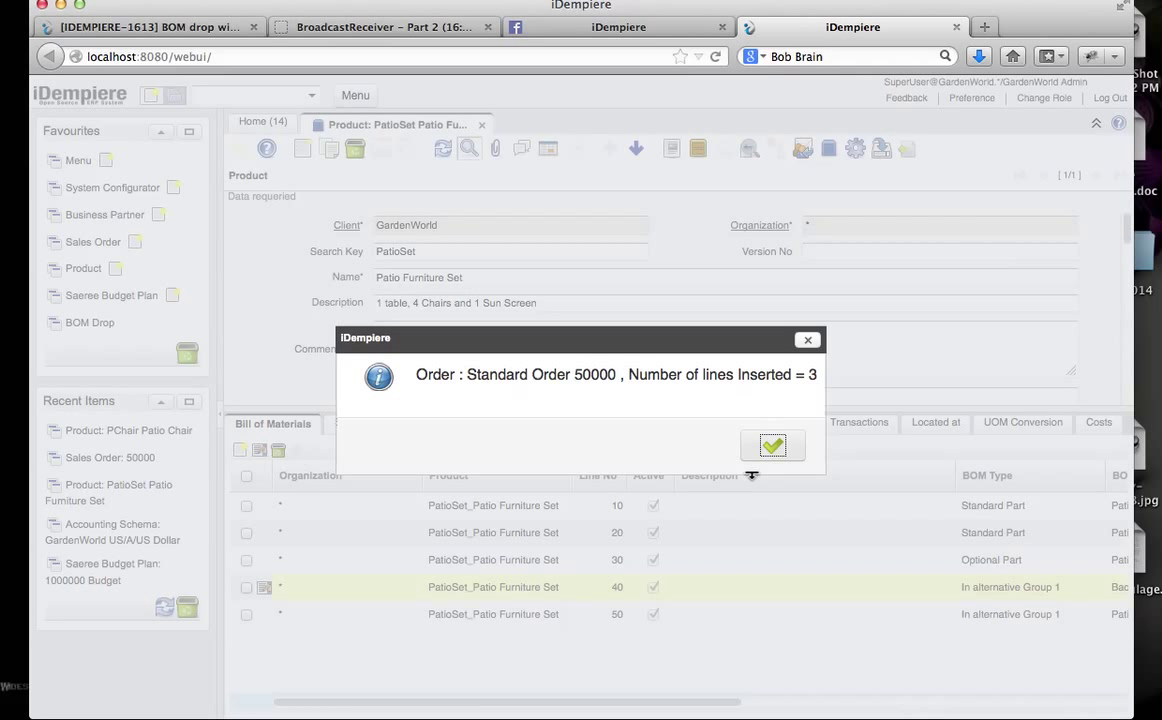
click(772, 445)
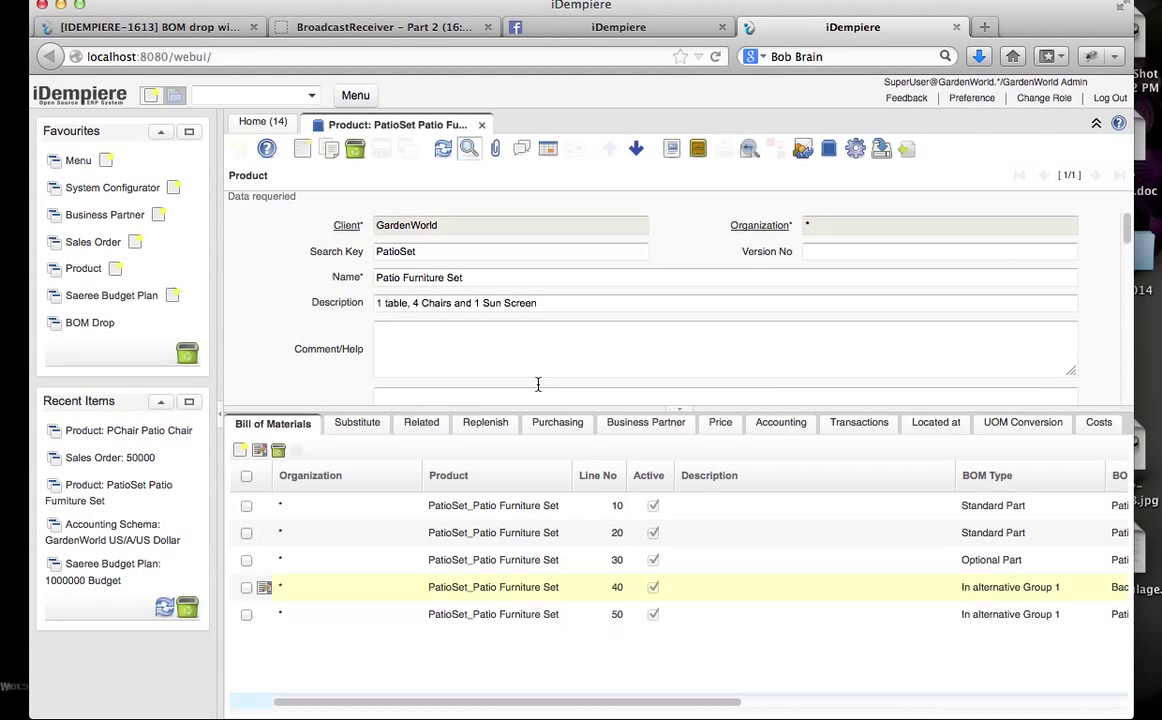
mouse_move(80, 383)
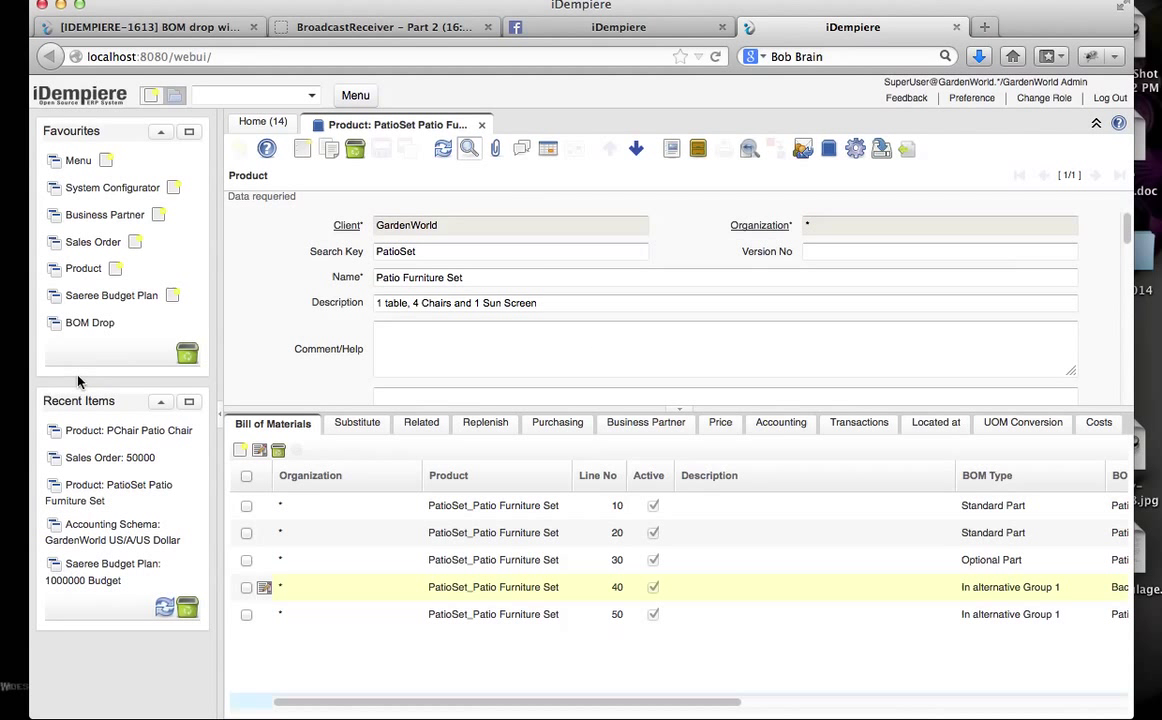
Step: Reopen BOM Drop from Favourites and select Patio Furniture Set again
click(89, 322)
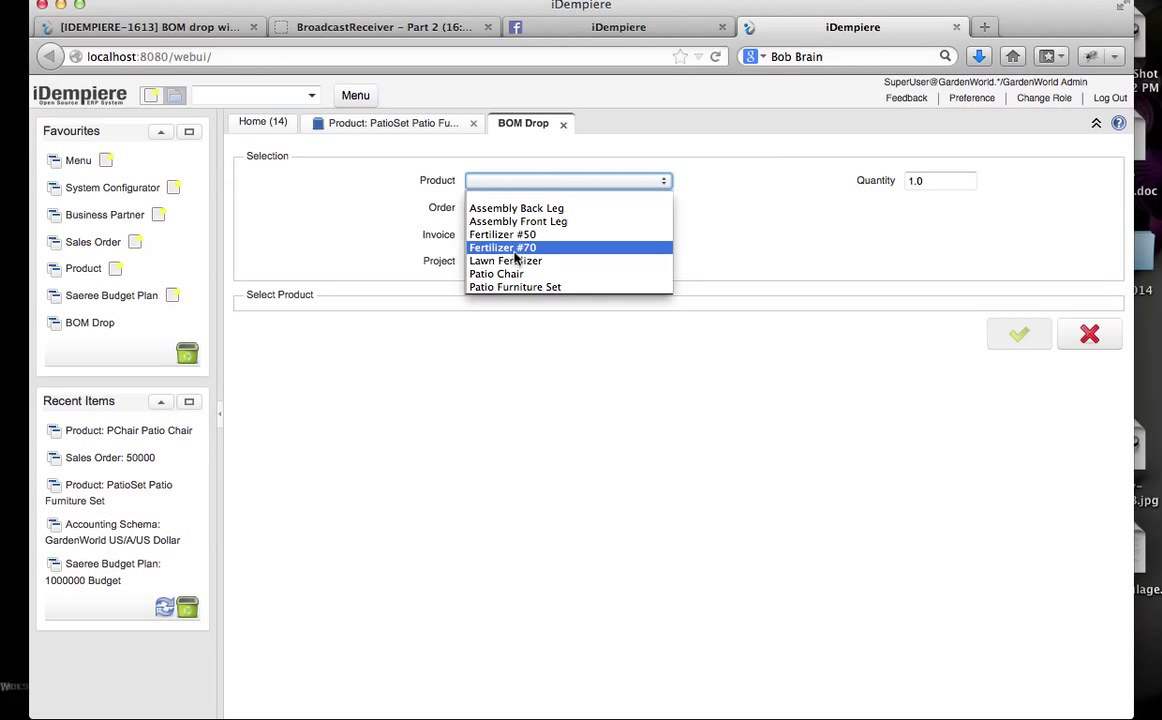
click(514, 287)
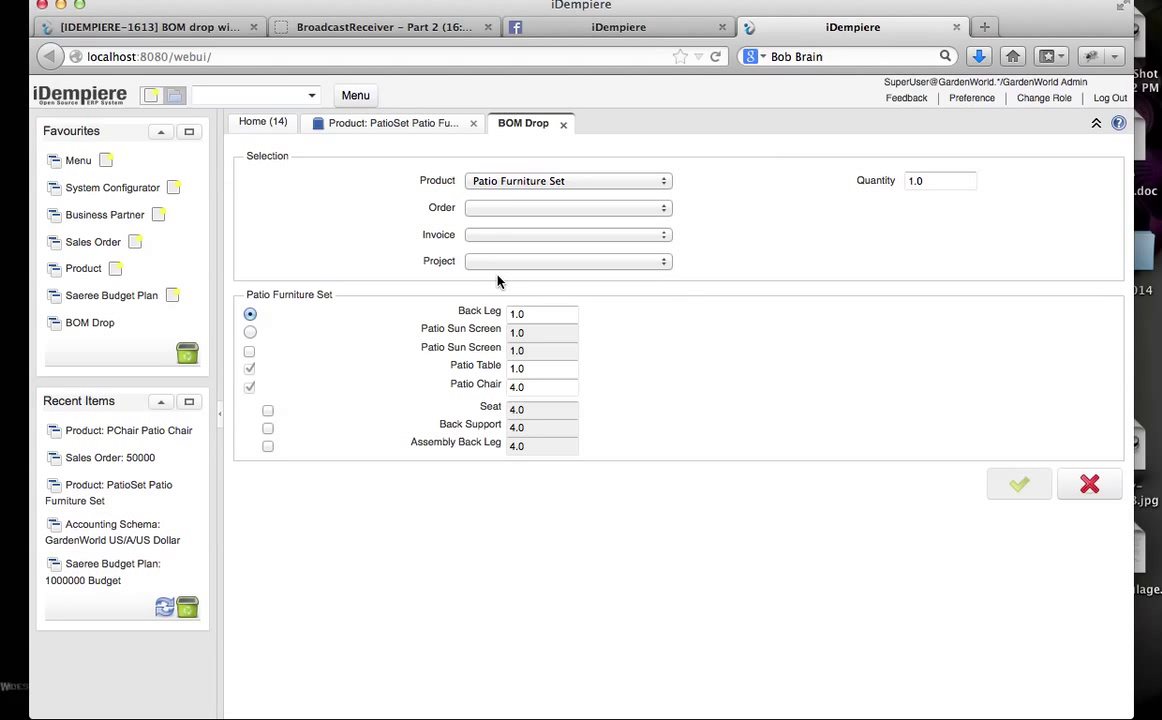
mouse_move(728, 213)
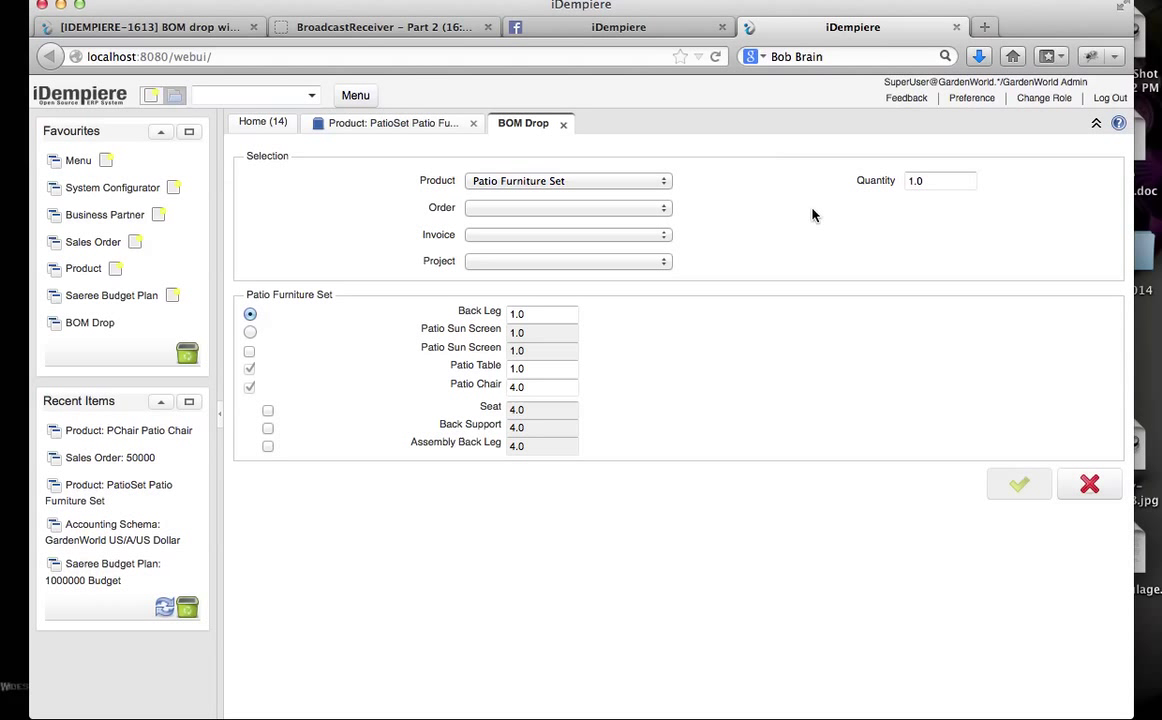
mouse_move(861, 243)
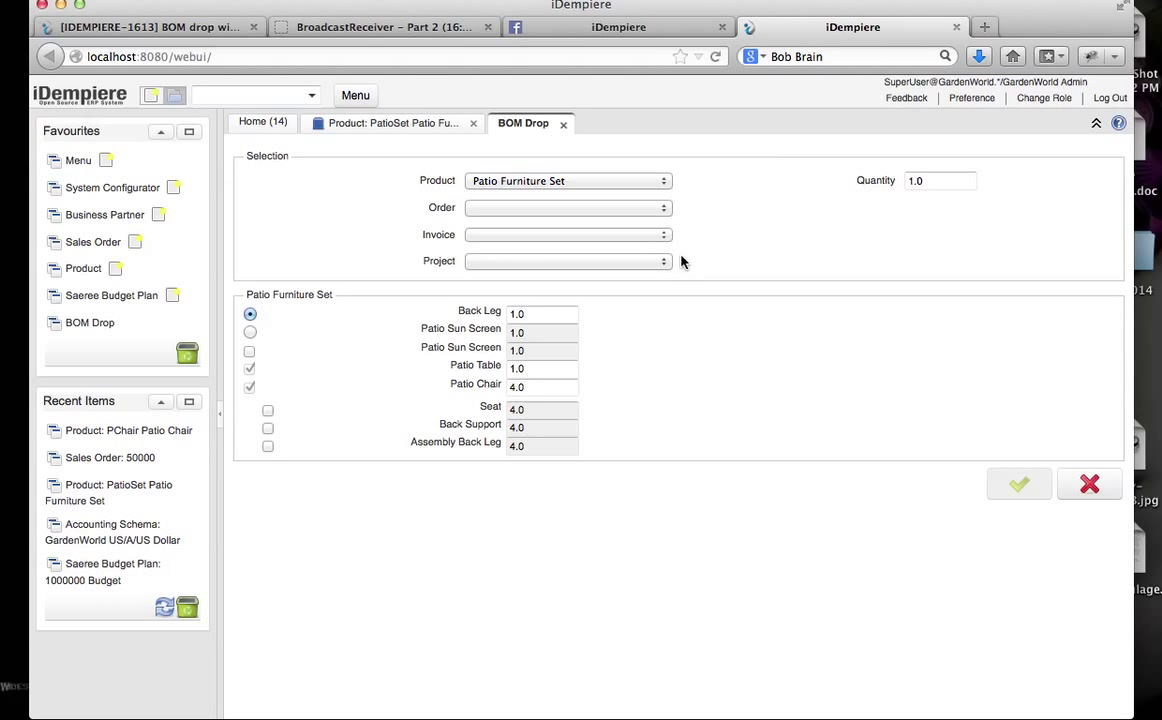
mouse_move(811, 242)
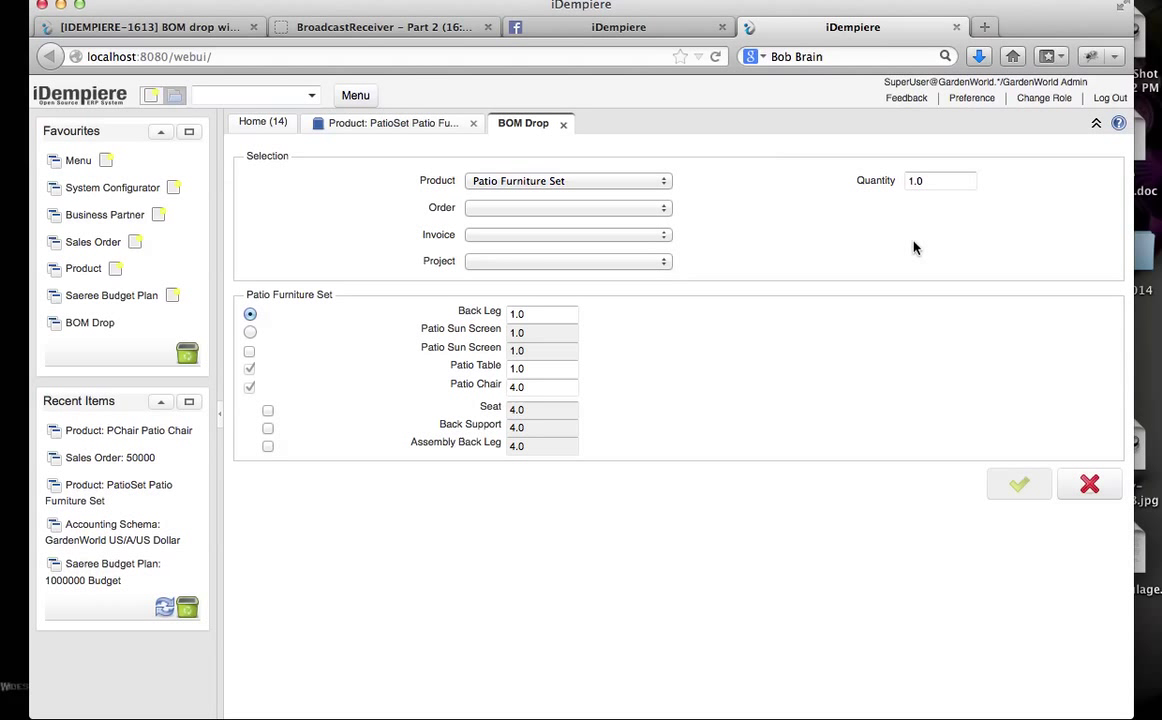
mouse_move(657, 389)
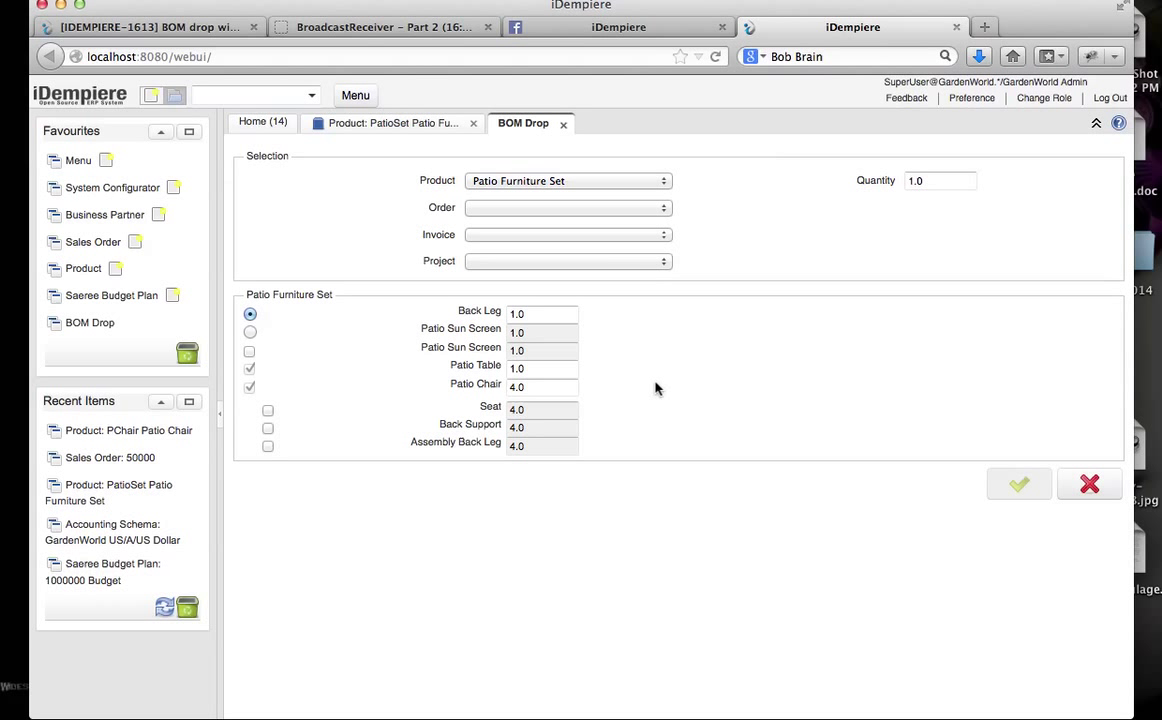
mouse_move(658, 390)
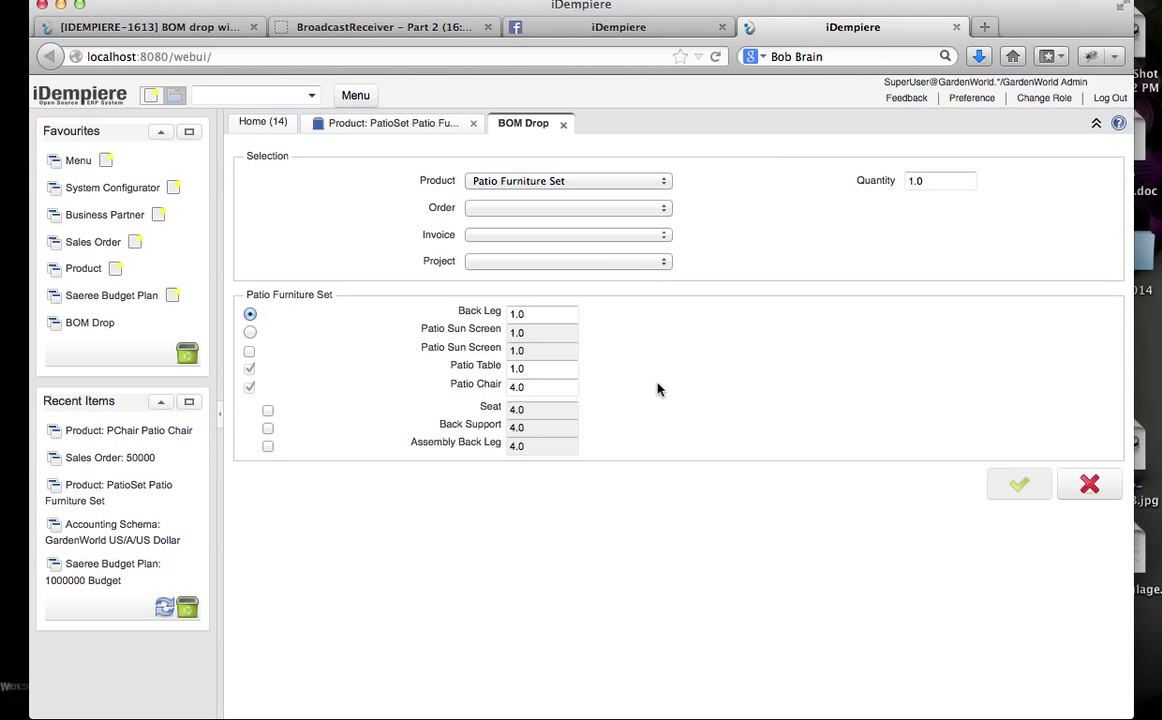